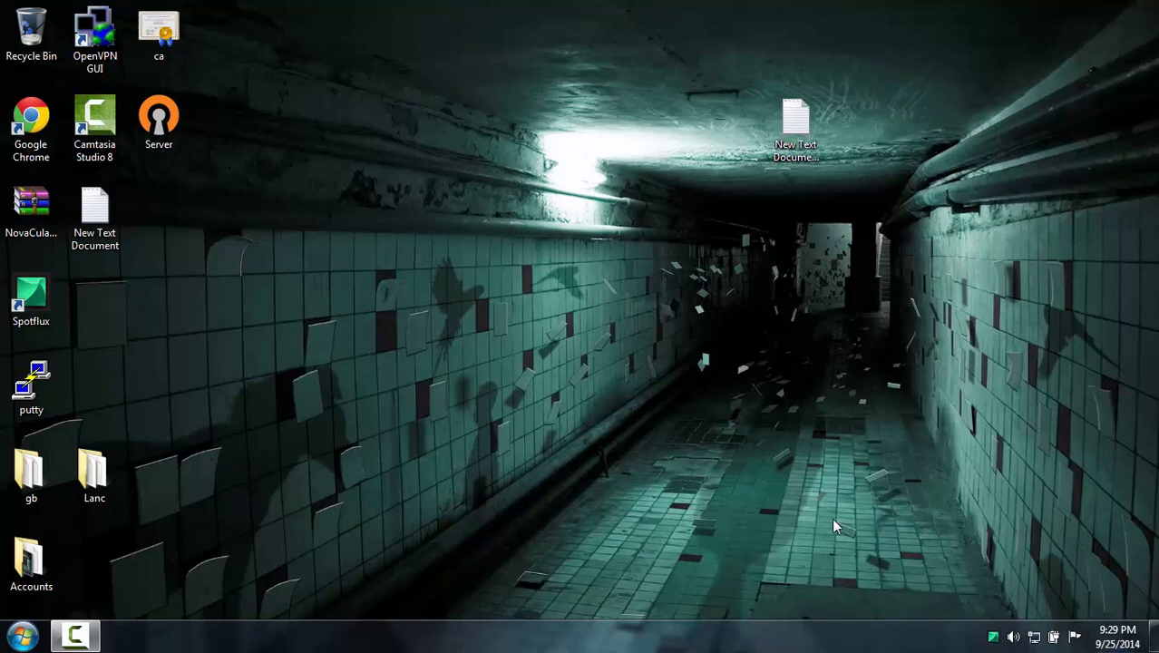
mouse_move(473, 438)
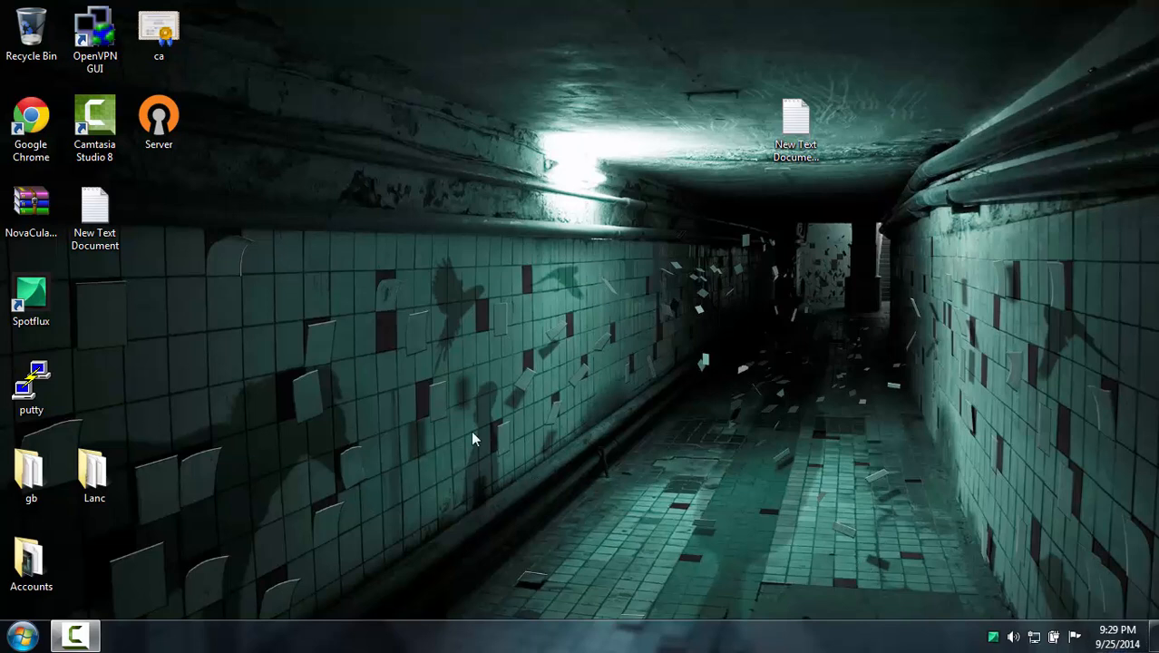
mouse_move(1143, 555)
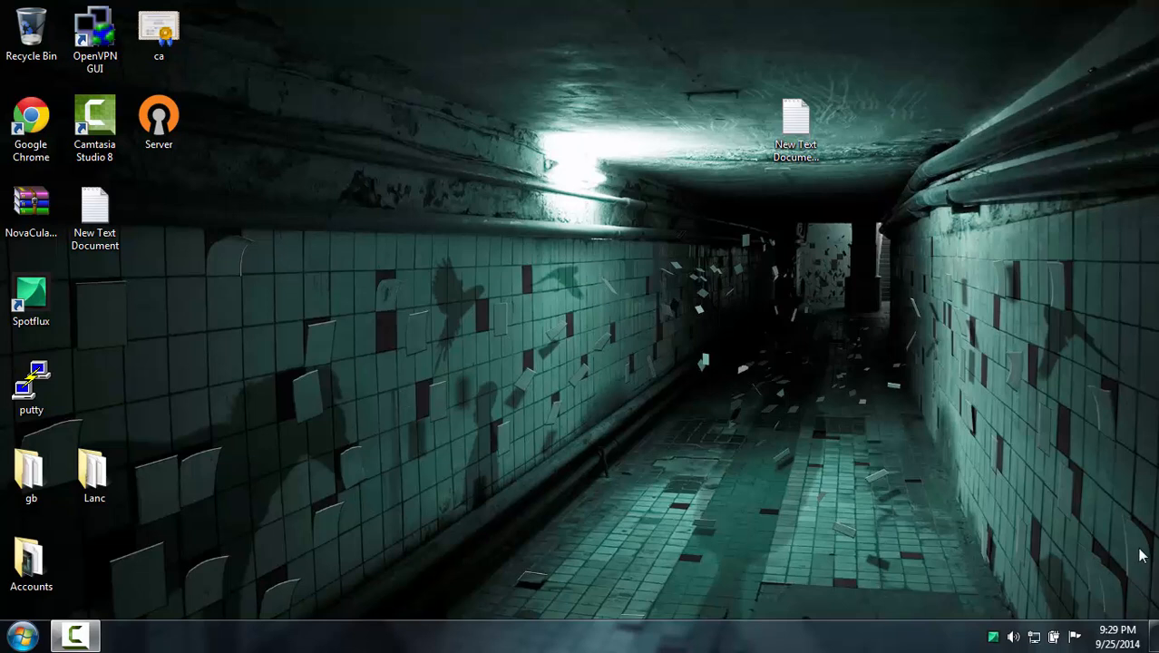
Step: Bring up the network tray icon's shortcut menu on the desktop
right_click(1012, 636)
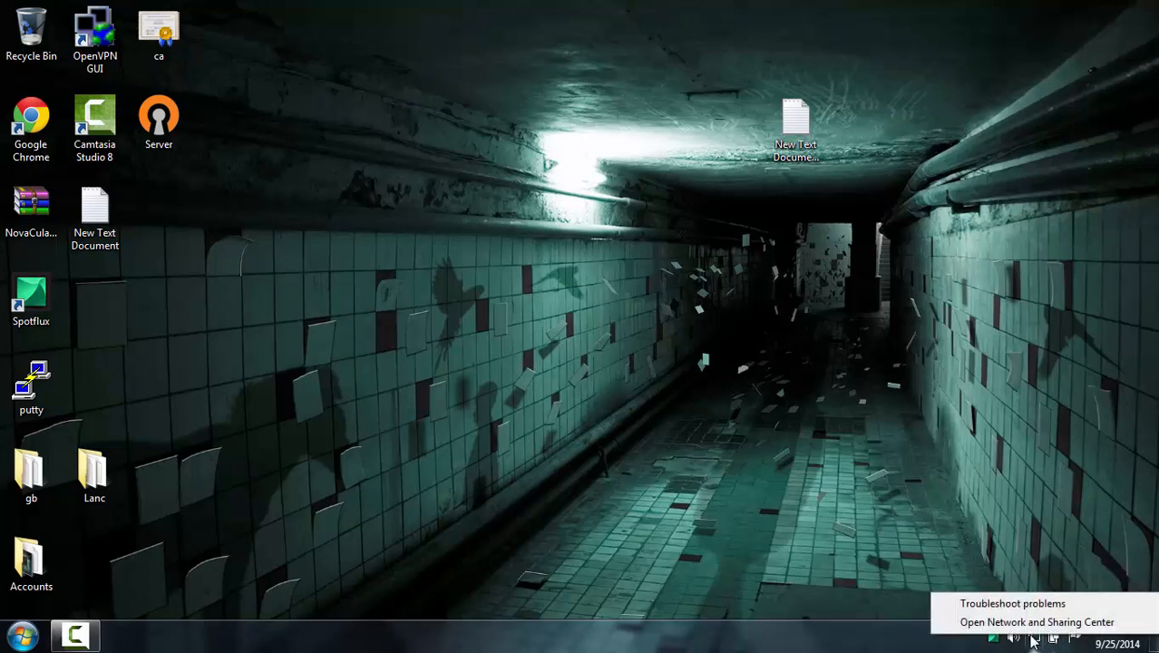
mouse_move(1036, 622)
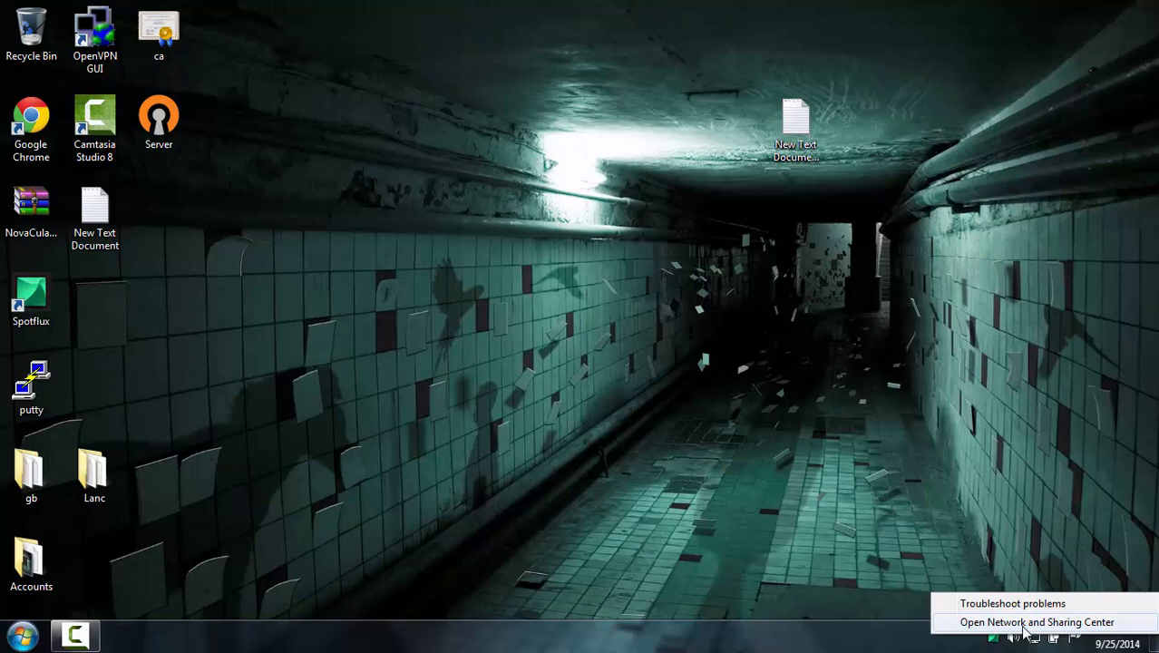
Step: Go from Network and Sharing Center to the adapter list and show Local Area Connection's options
click(1037, 622)
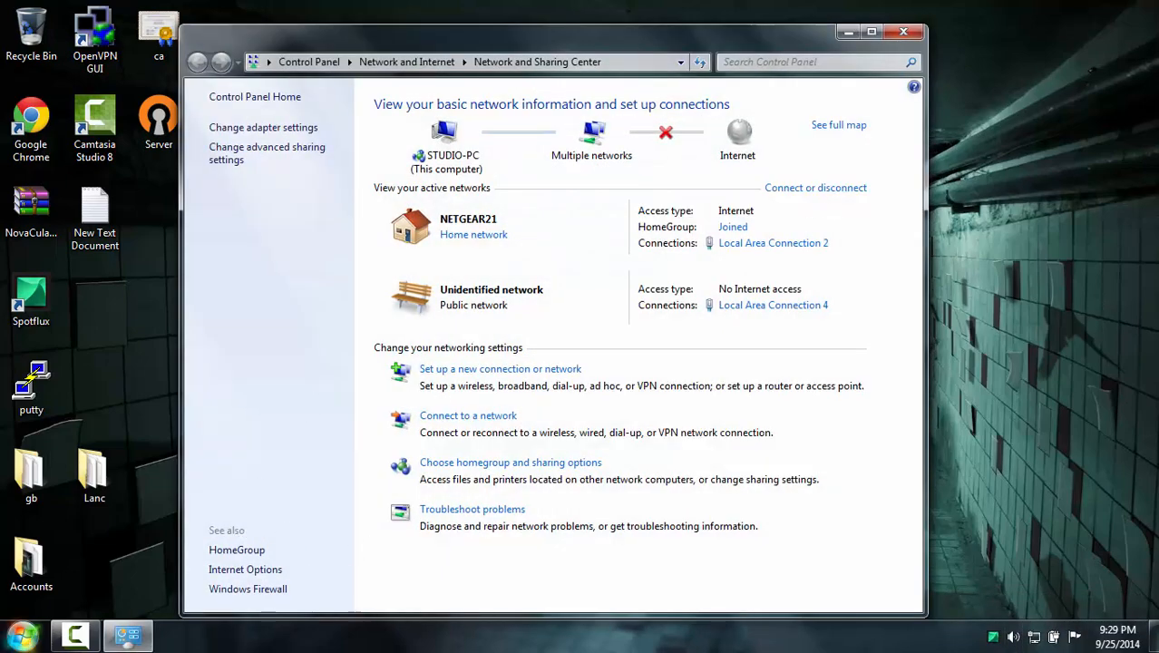
mouse_move(619, 548)
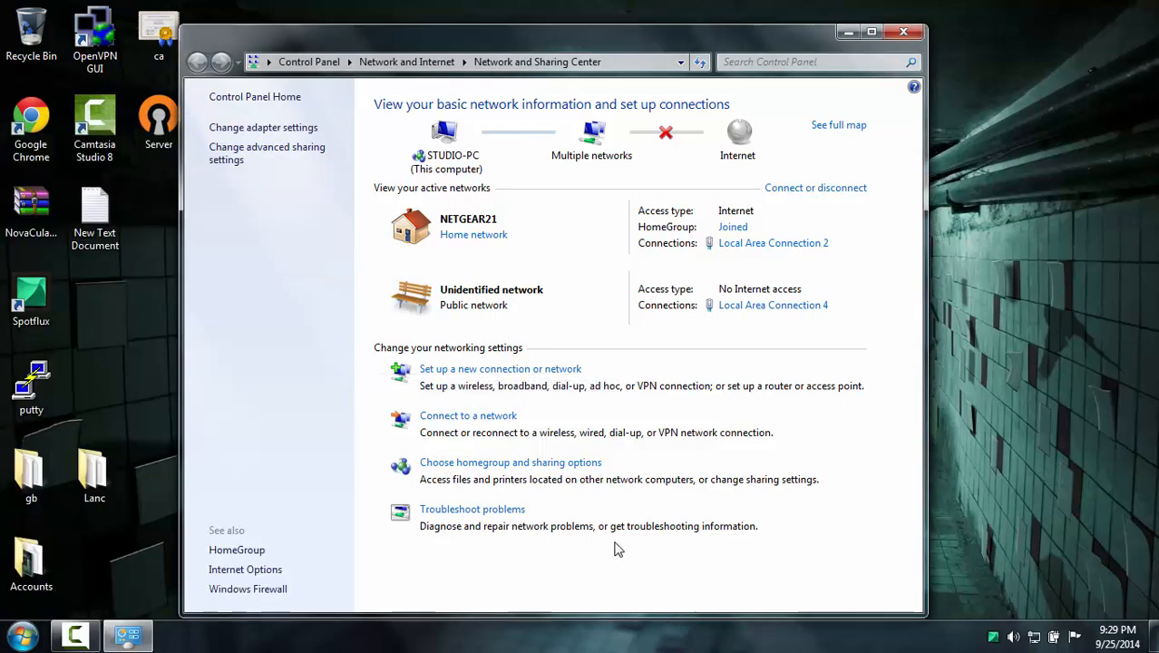
mouse_move(331, 178)
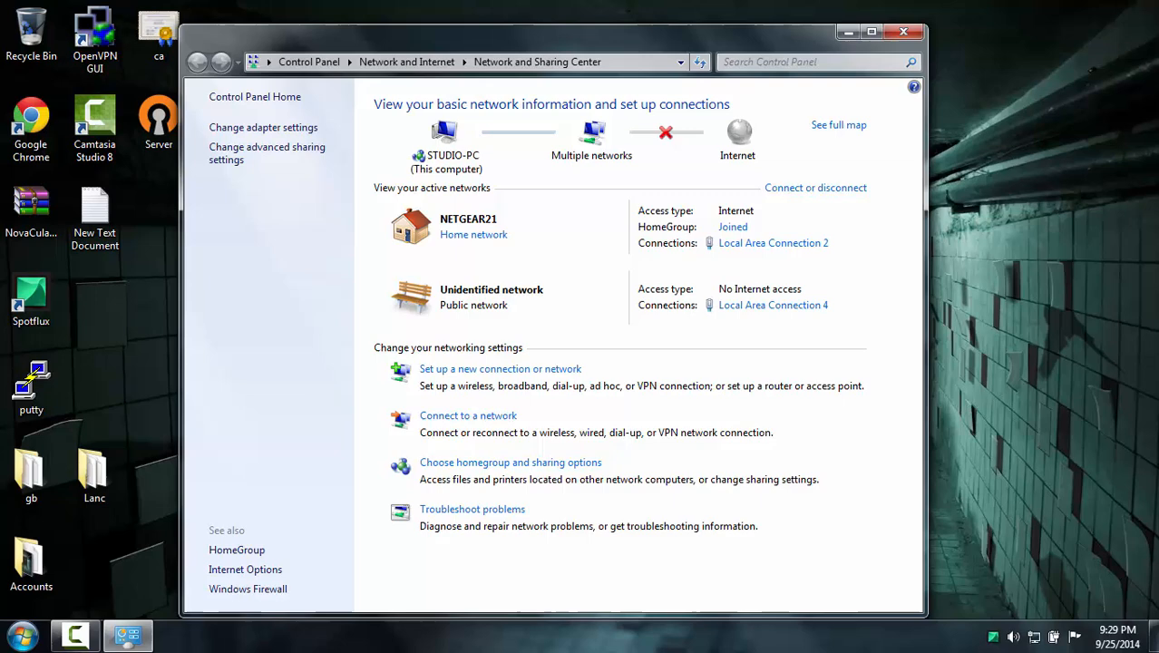
mouse_move(667, 334)
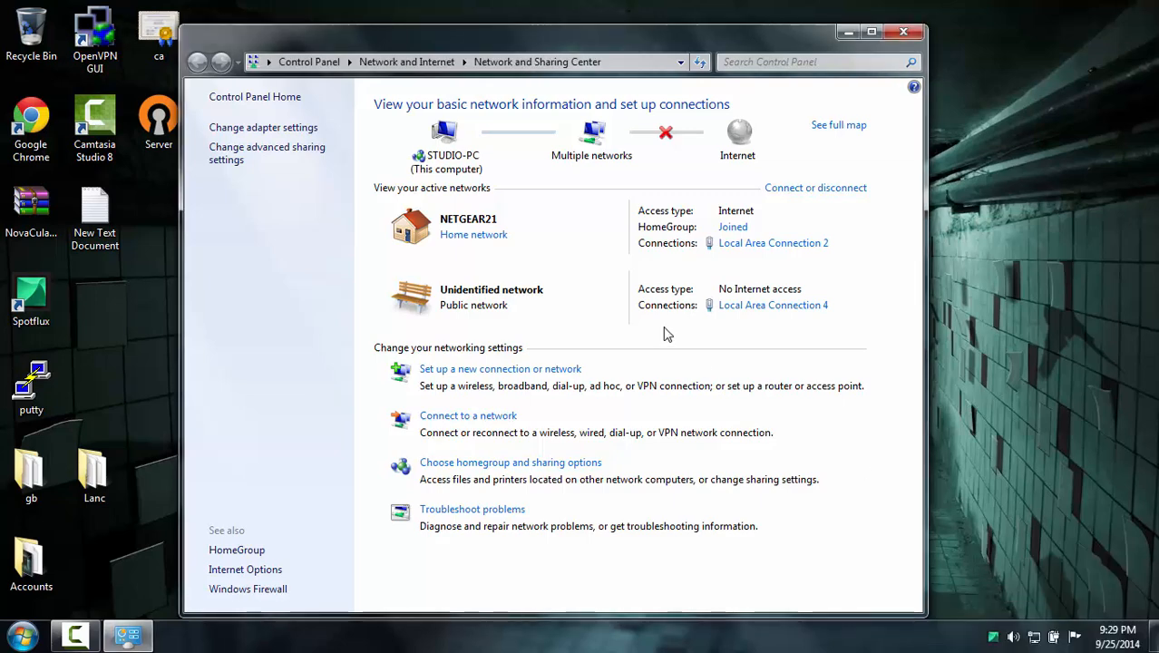
mouse_move(299, 141)
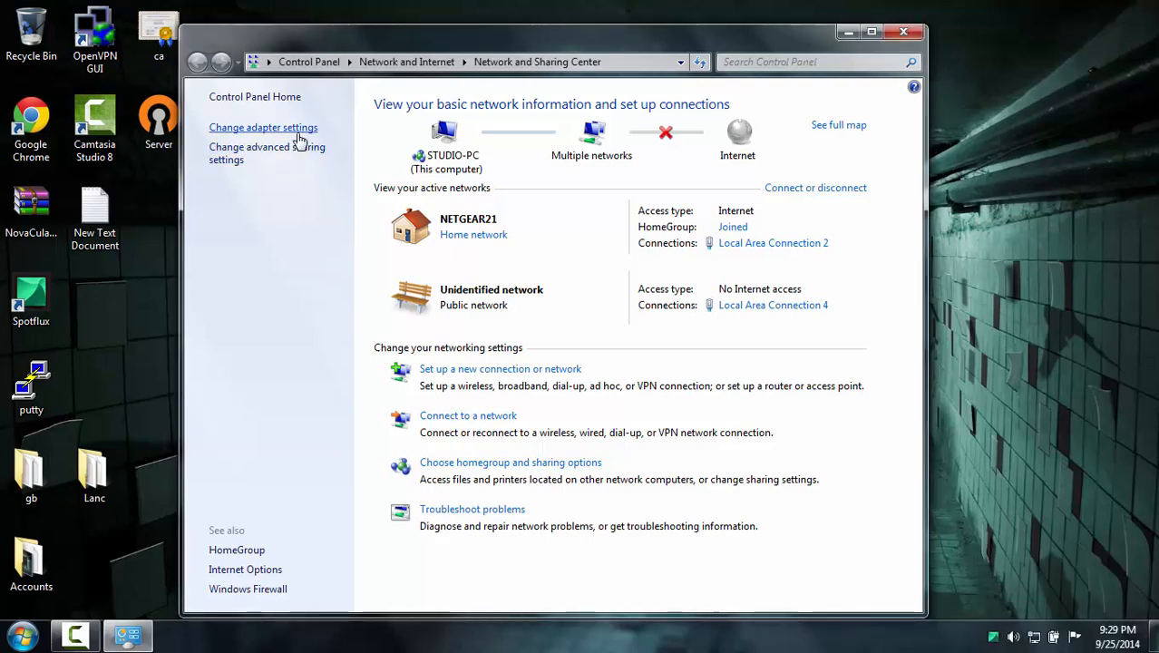
click(263, 127)
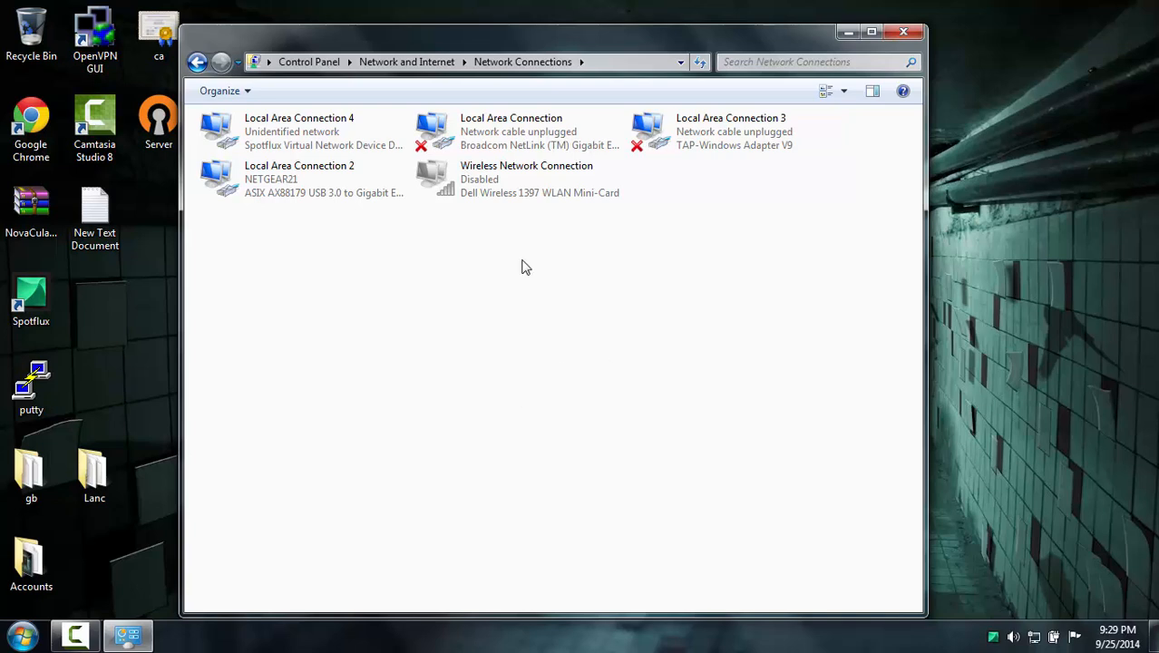
right_click(510, 131)
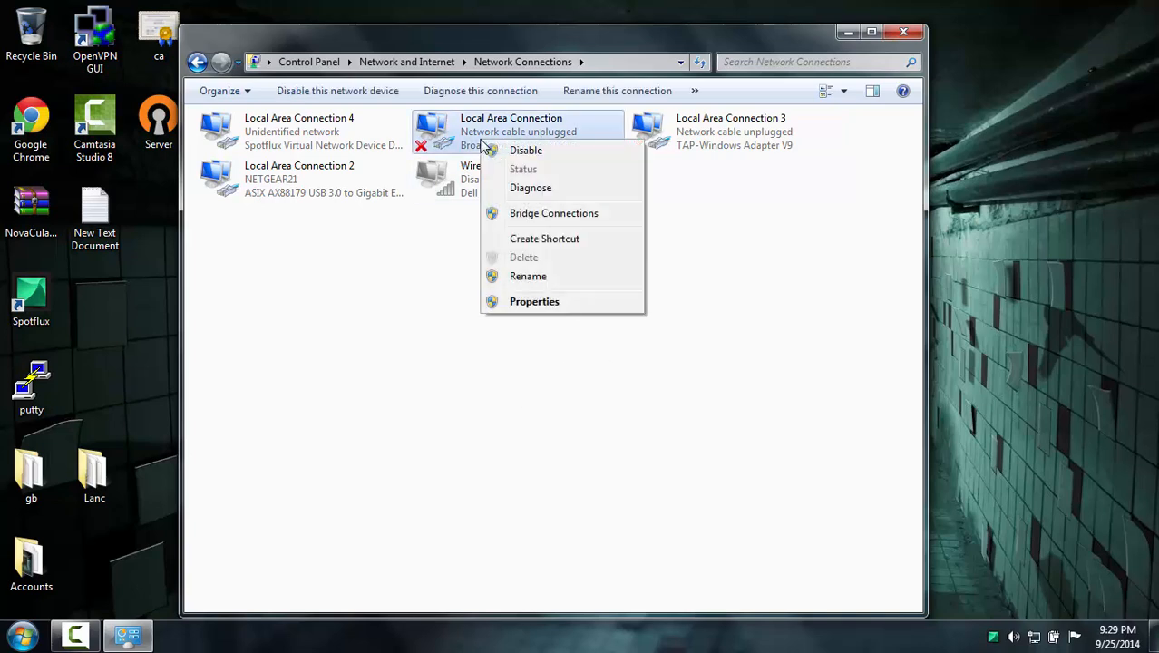
mouse_move(534, 301)
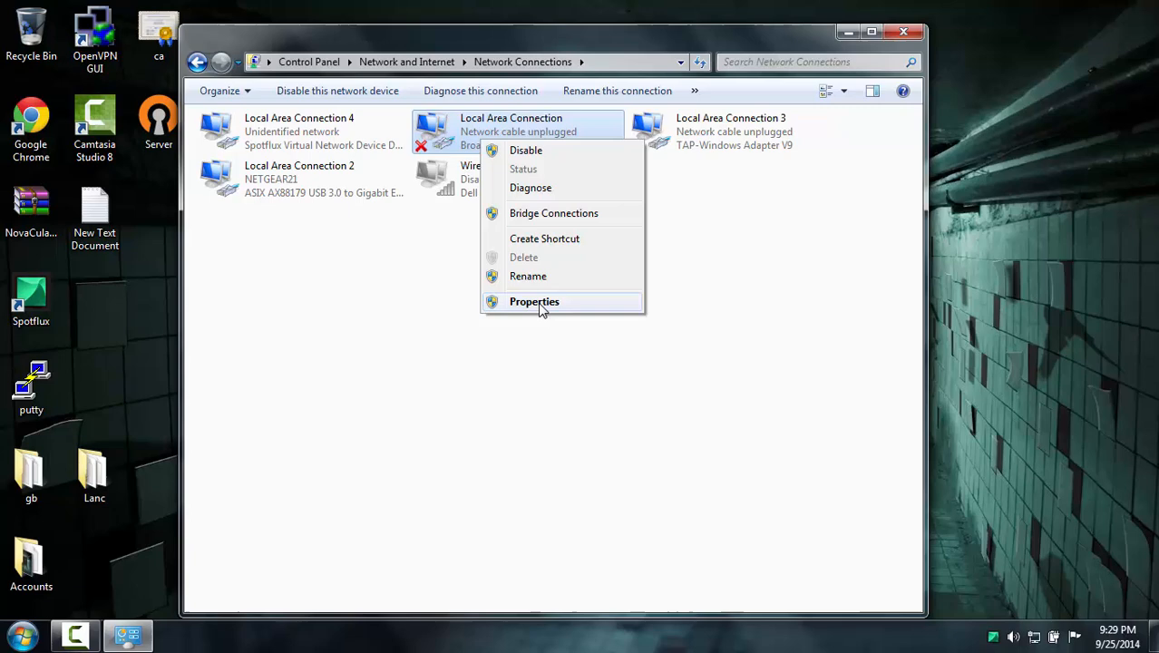
Step: Give Local Area Connection's IPv4 the static address 193.168.0.1 with mask 255.255.255.0
click(533, 301)
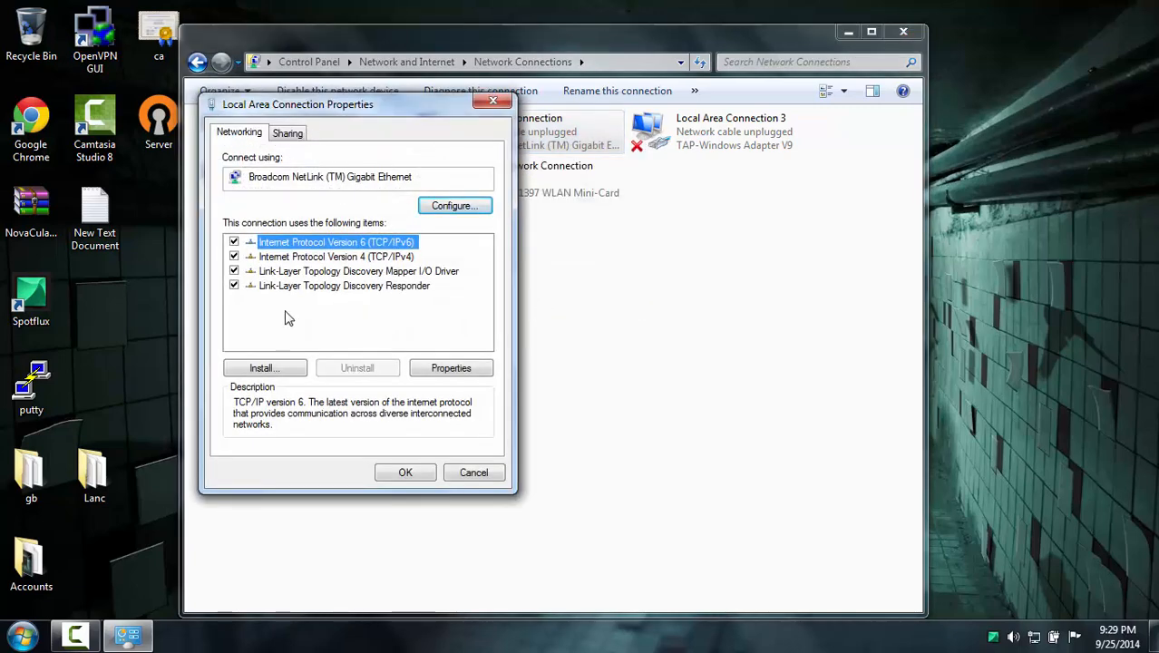
click(336, 256)
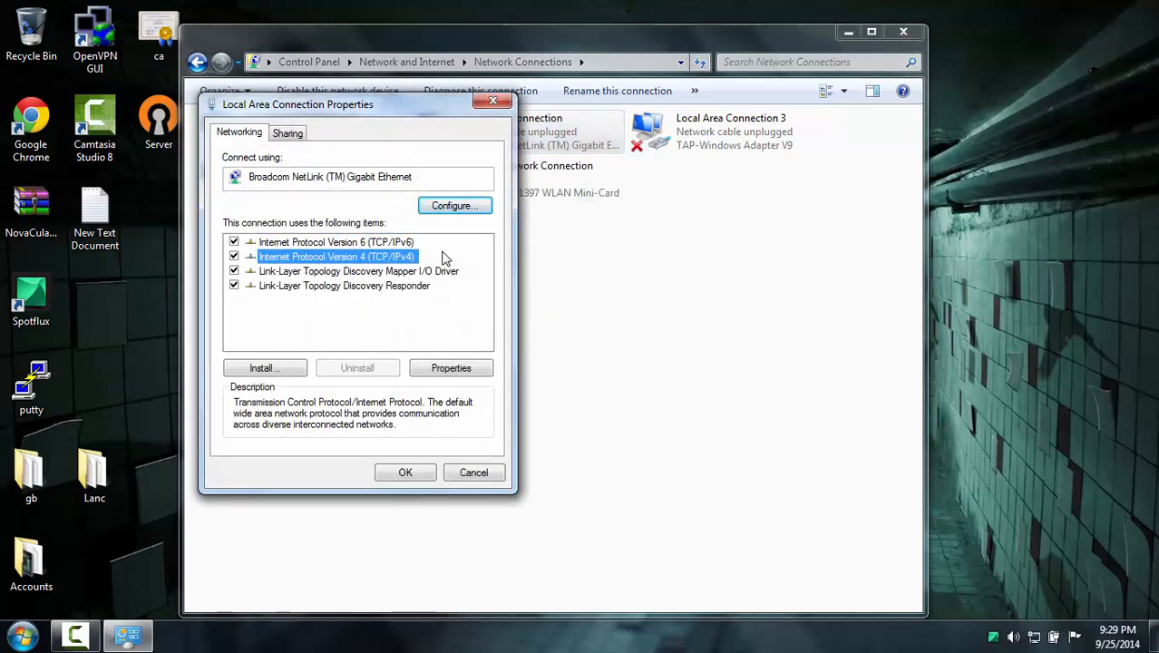
click(451, 367)
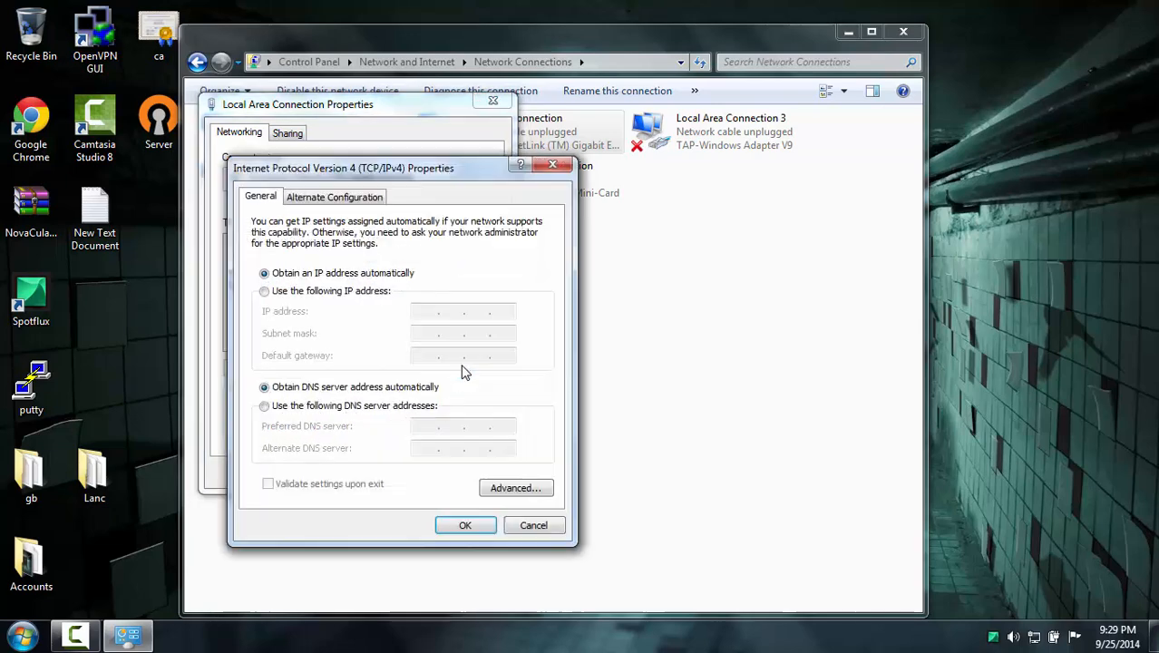
click(264, 290)
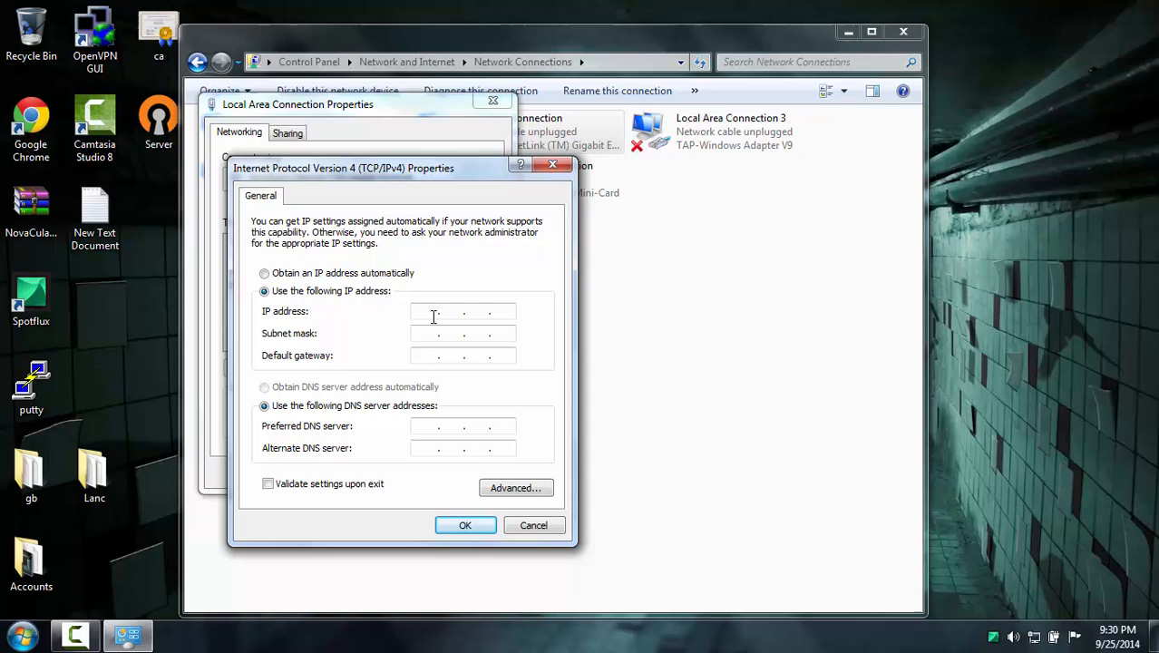
text(193)
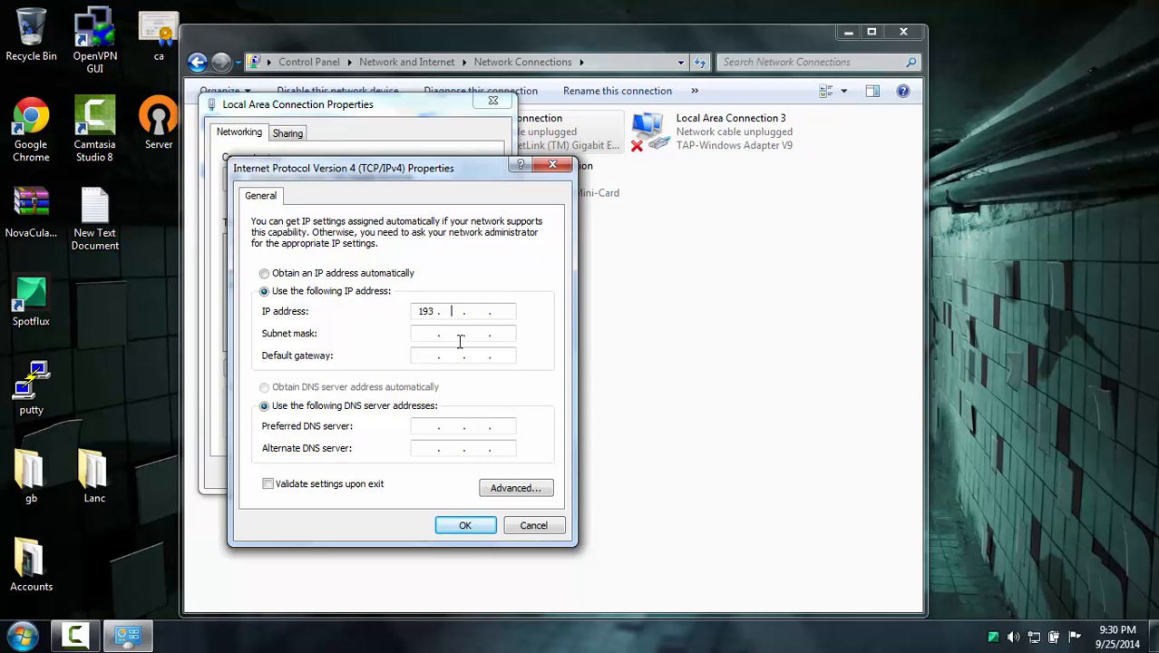
text(168)
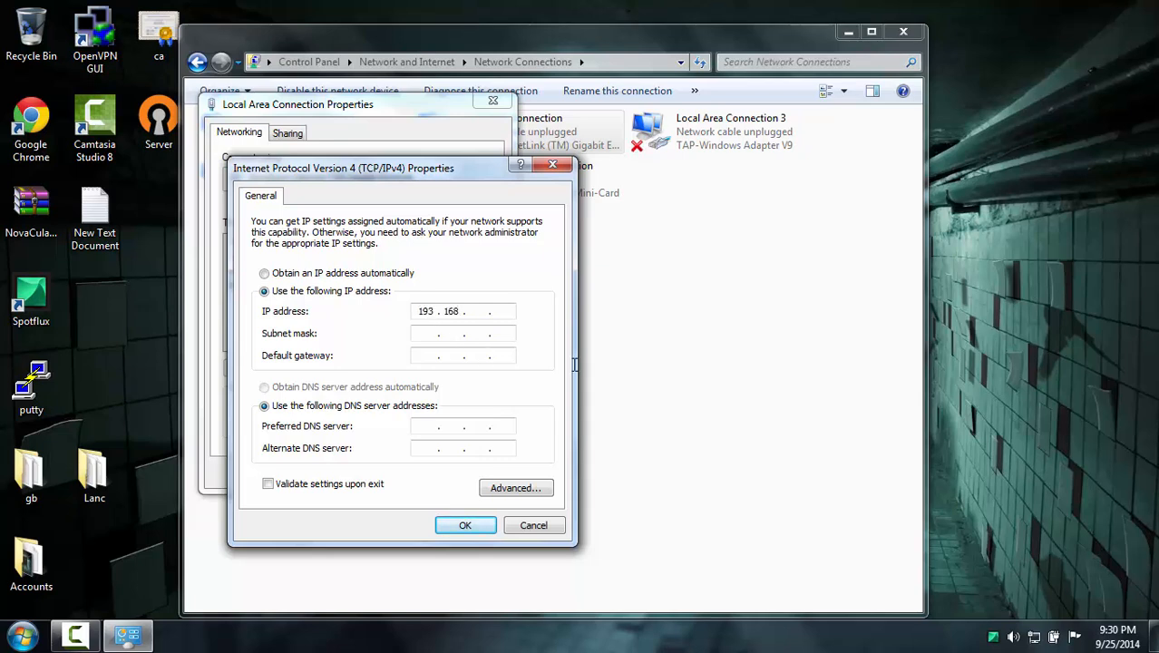
text(0.1)
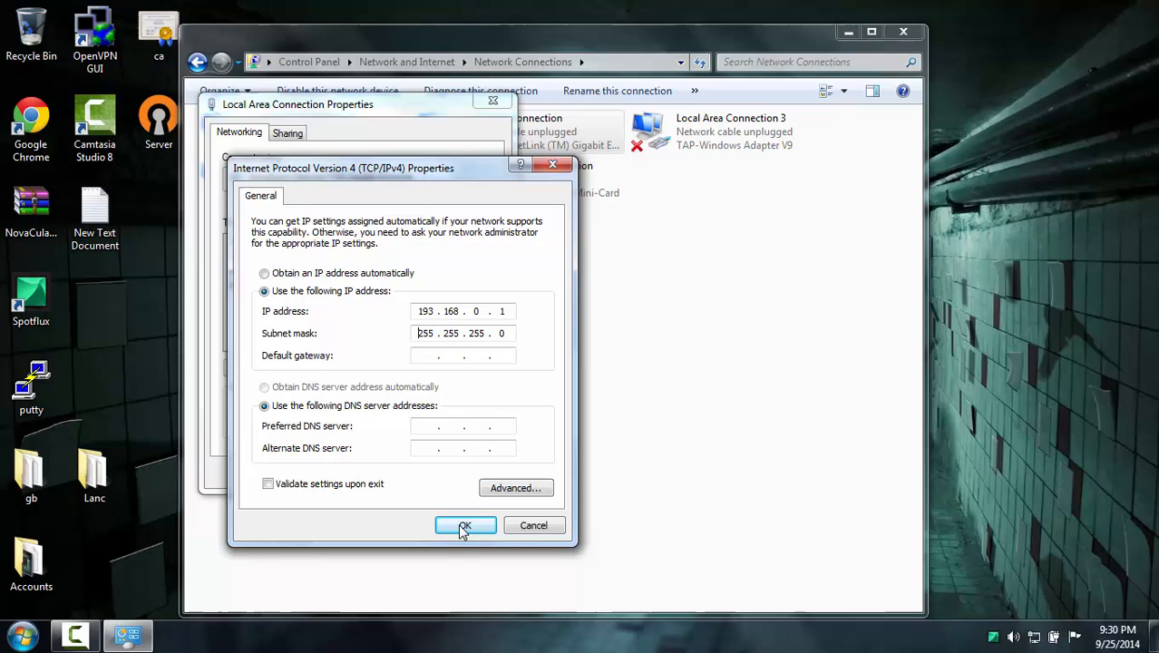
click(465, 525)
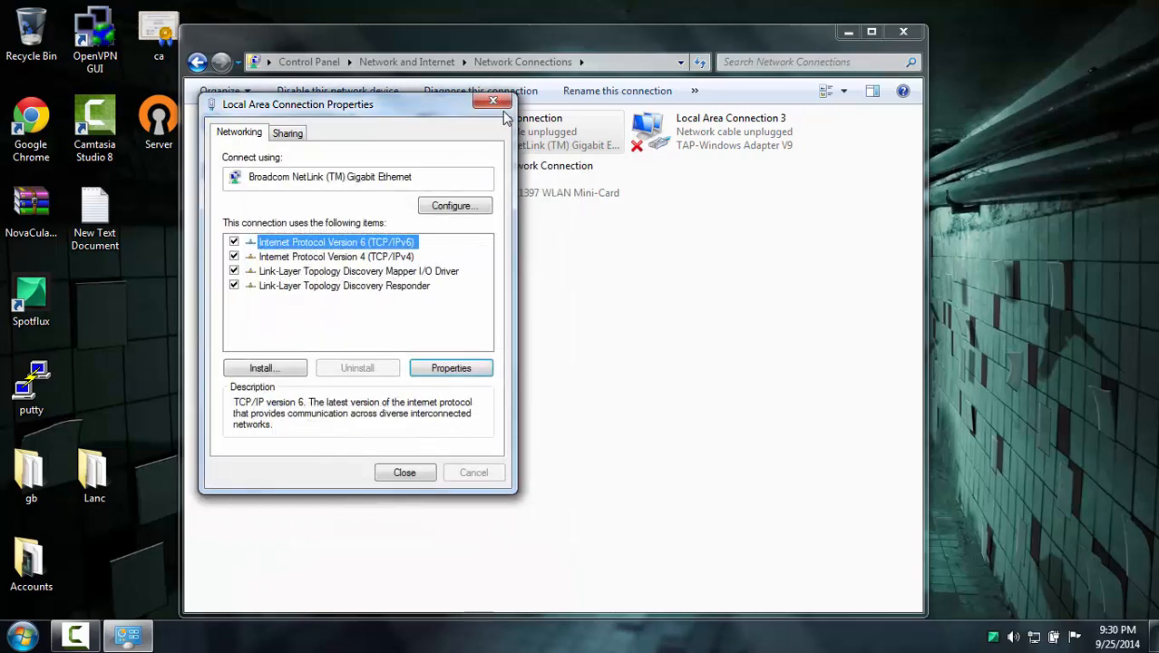
Step: Close the Ethernet properties and show options for Local Area Connection 4 (Spotflux)
click(492, 101)
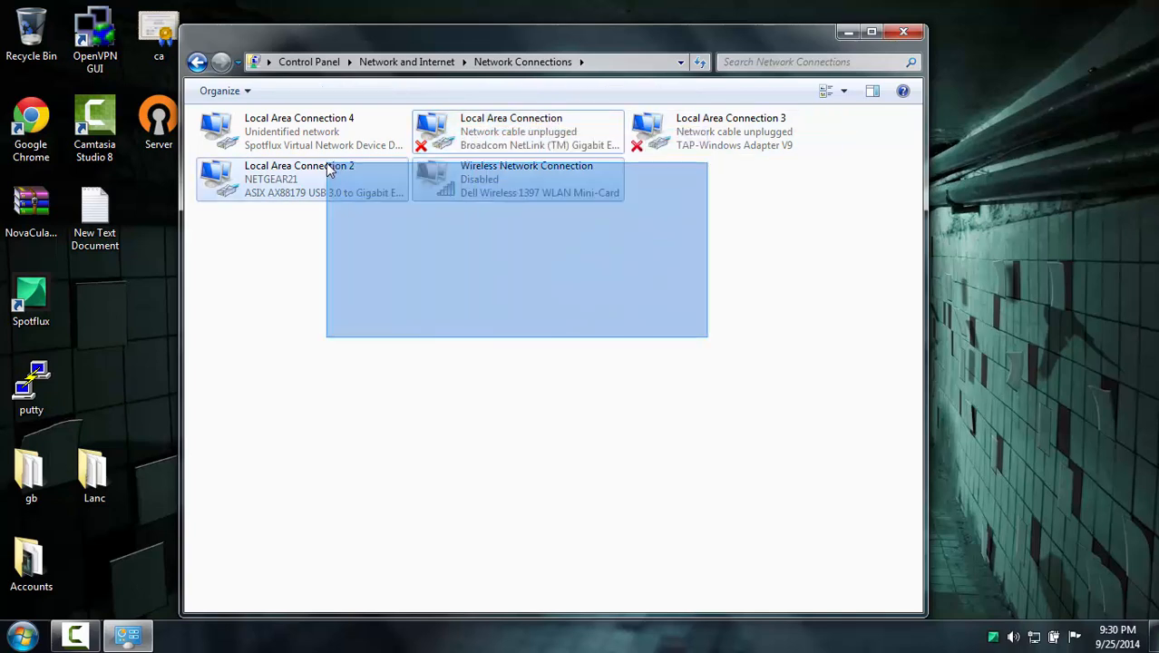
click(402, 223)
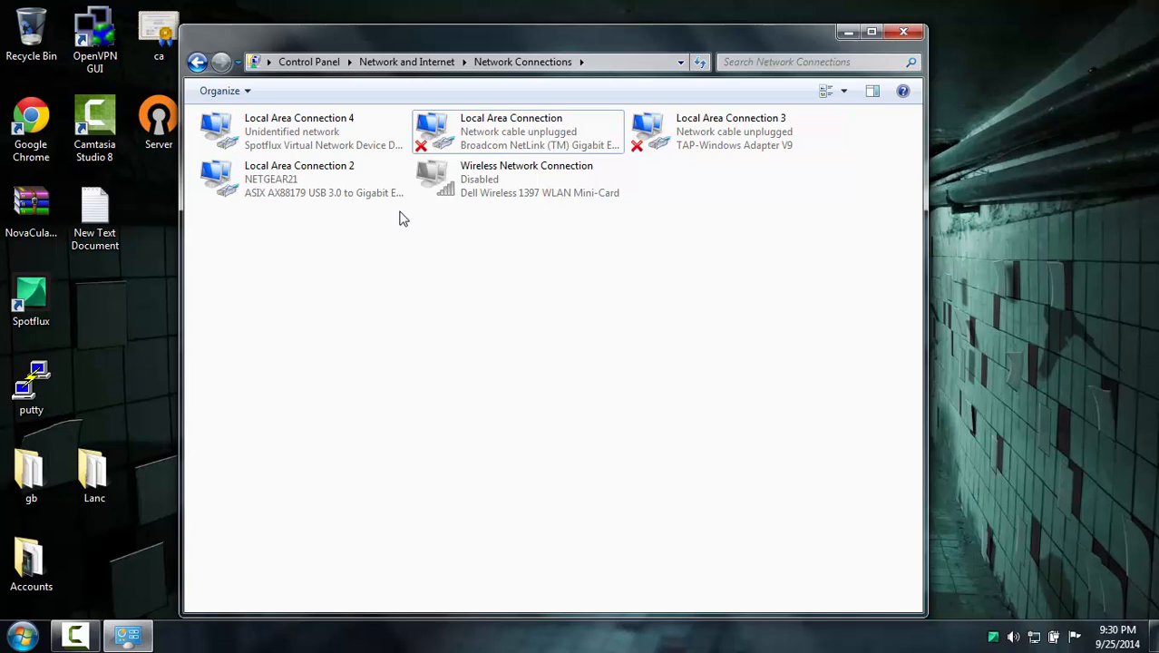
click(300, 131)
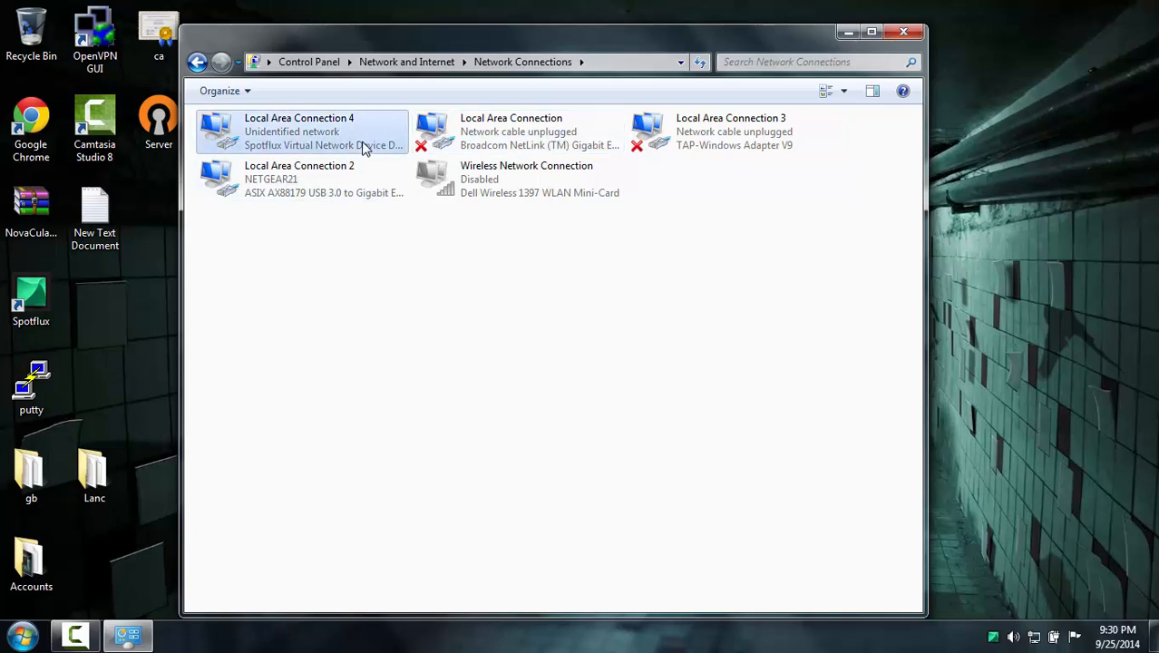
click(308, 132)
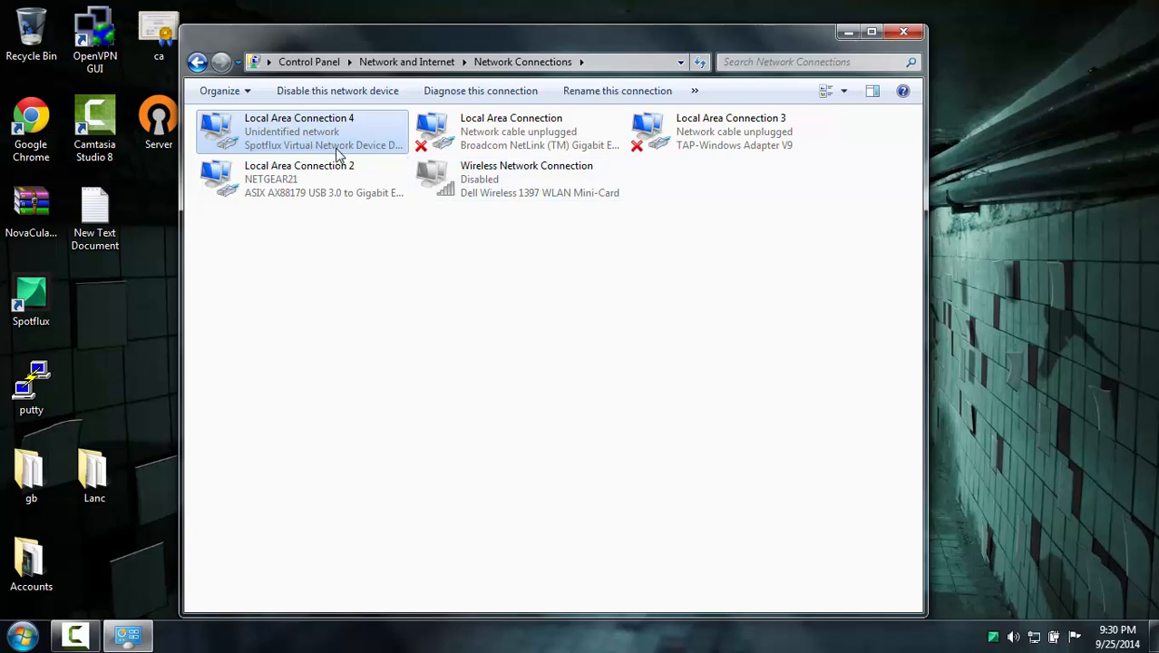
mouse_move(327, 143)
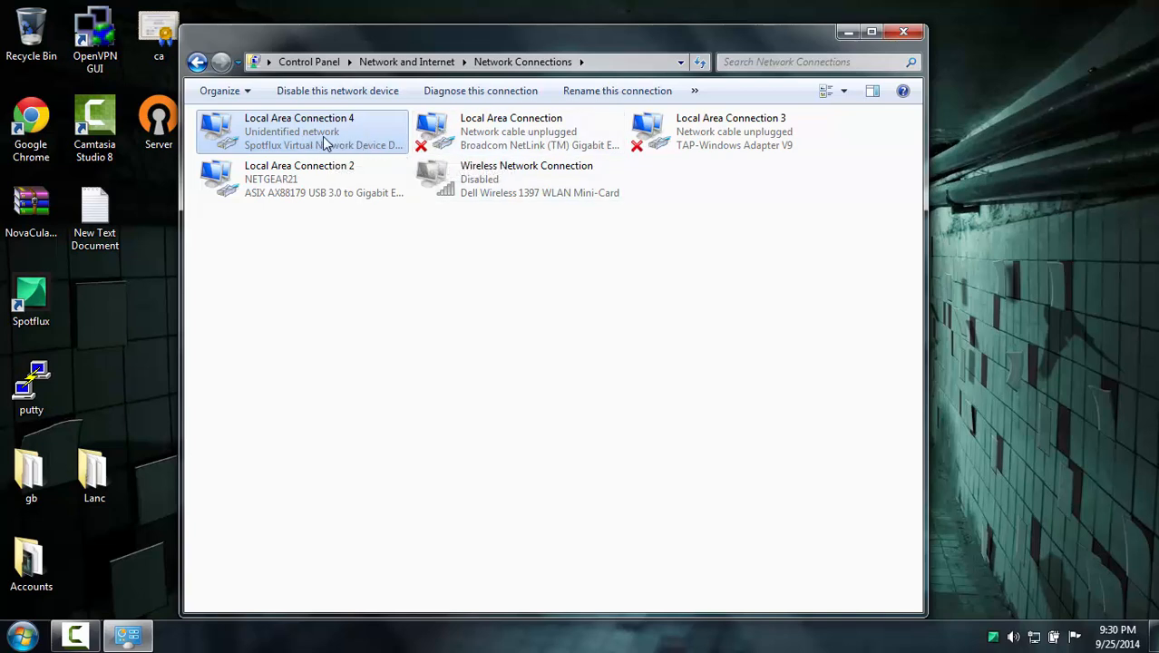
mouse_move(292, 134)
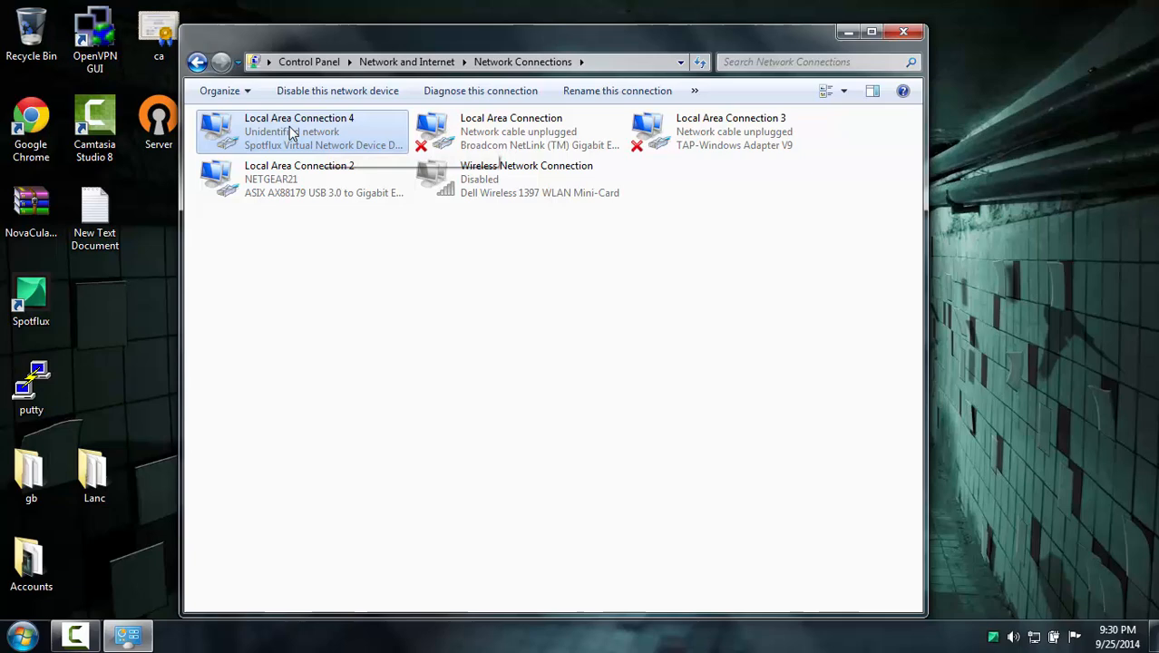
right_click(299, 132)
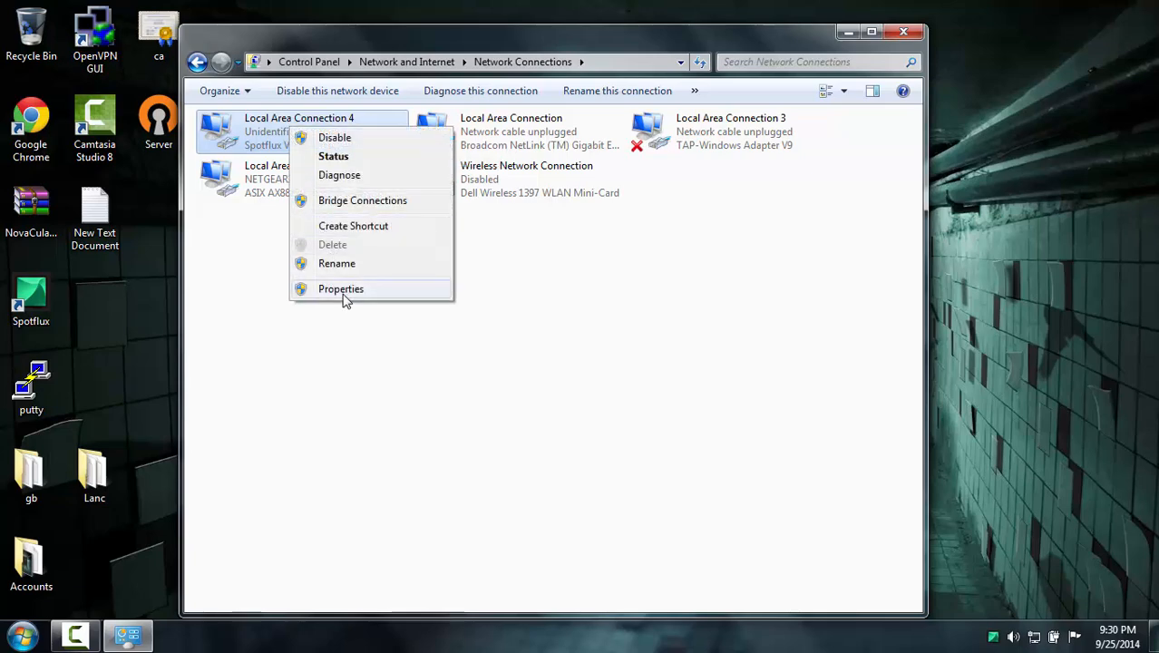
Step: Allow Local Area Connection 4 (Spotflux) to share its internet with Local Area Connection
click(341, 288)
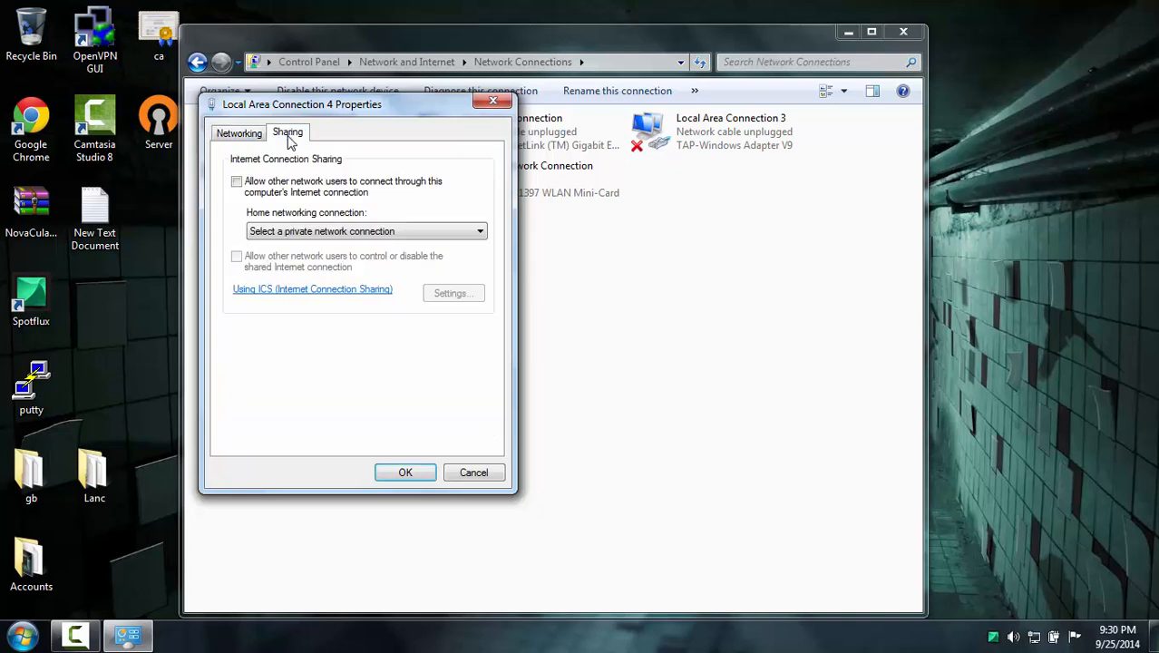
click(237, 180)
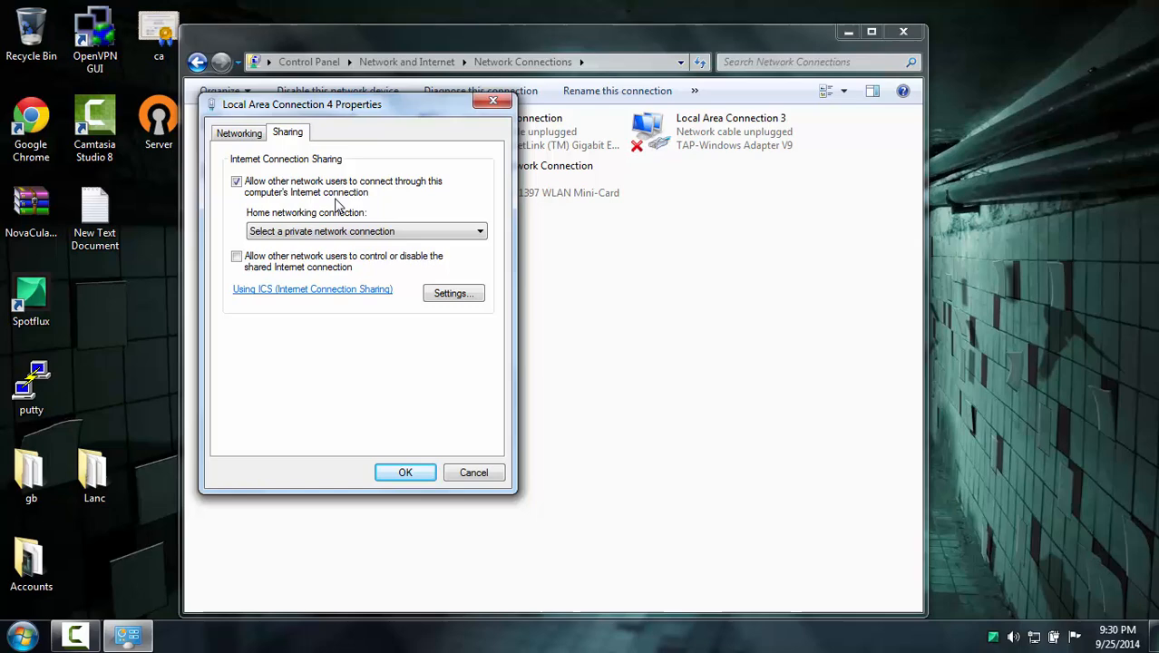
click(479, 230)
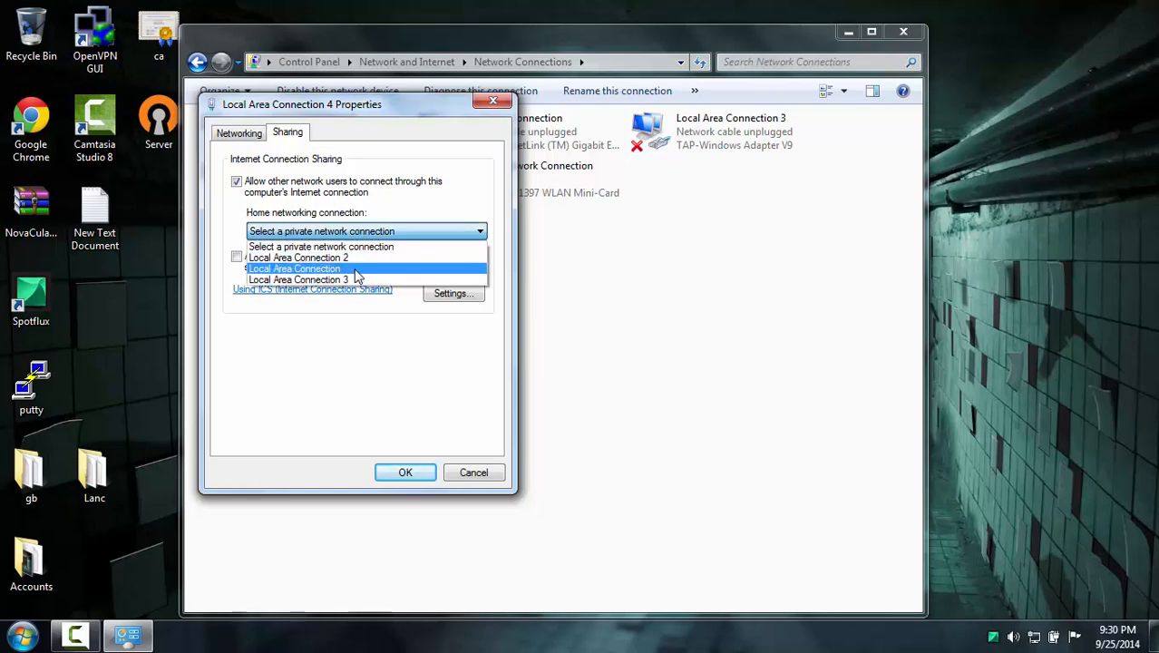
click(294, 268)
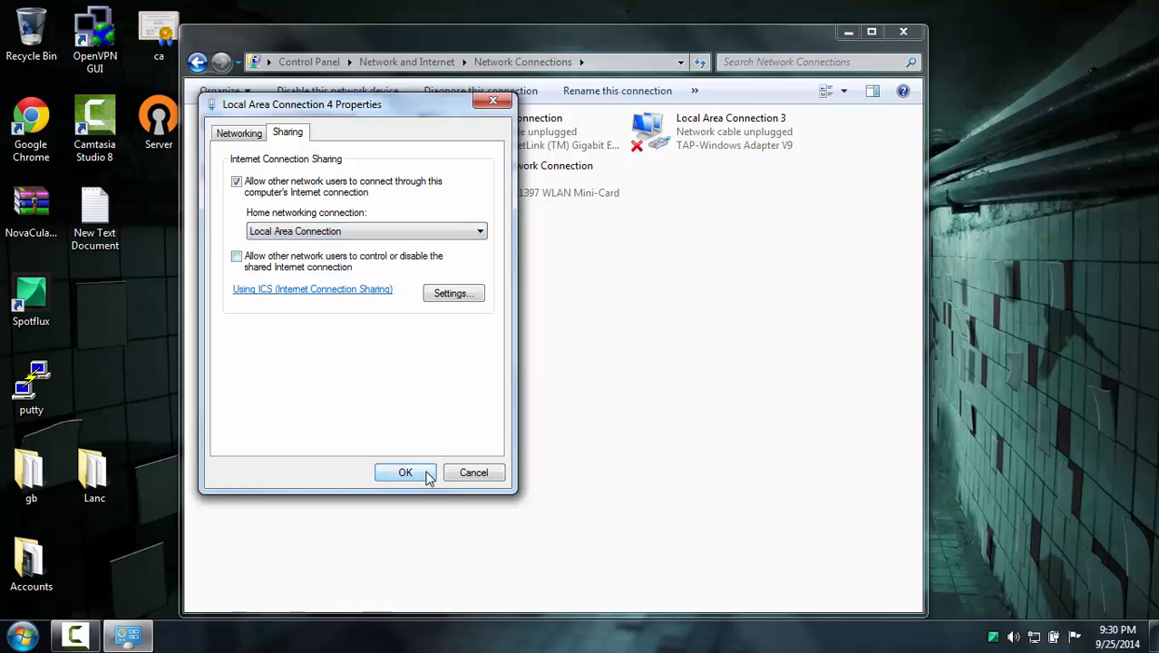
click(405, 471)
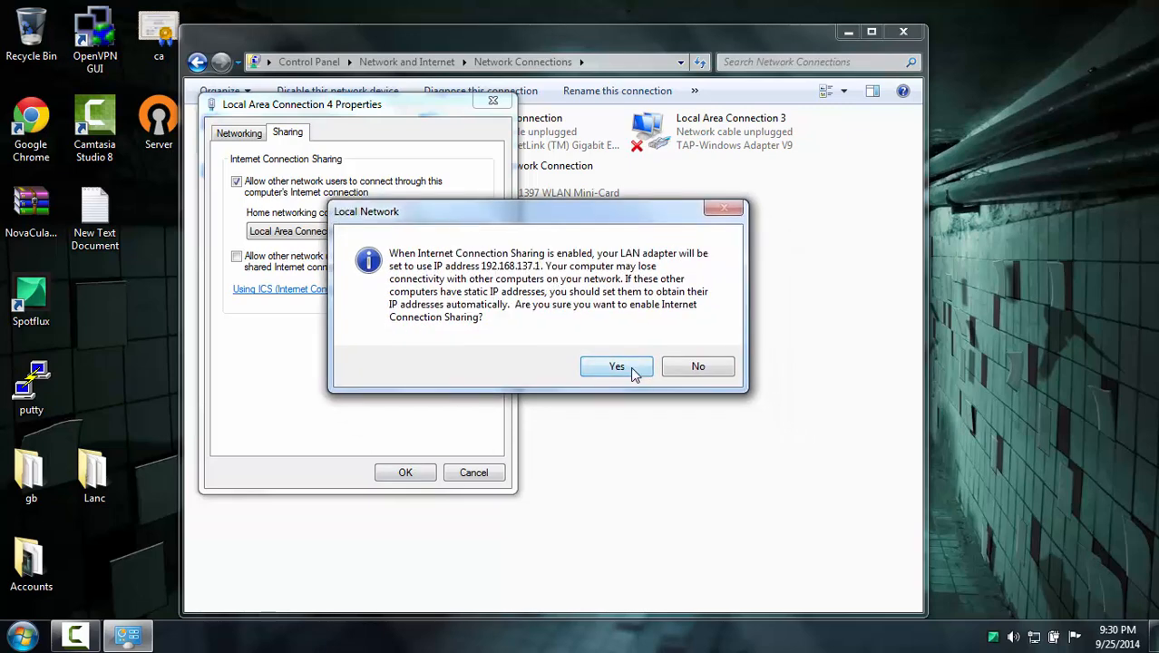
click(616, 366)
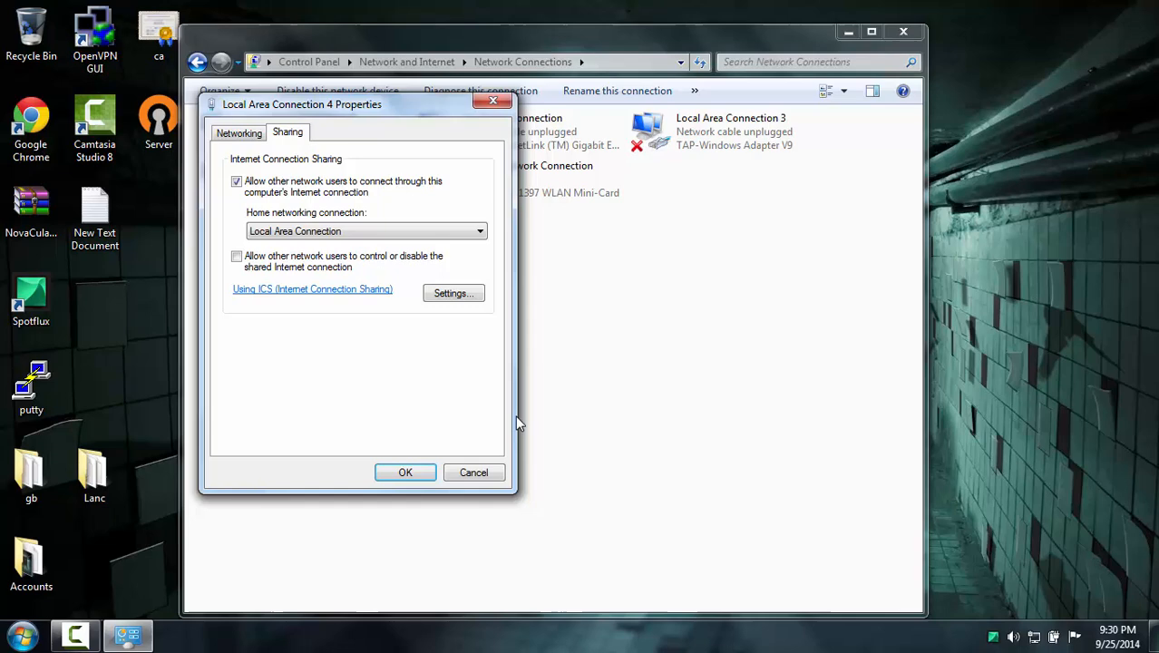
click(405, 472)
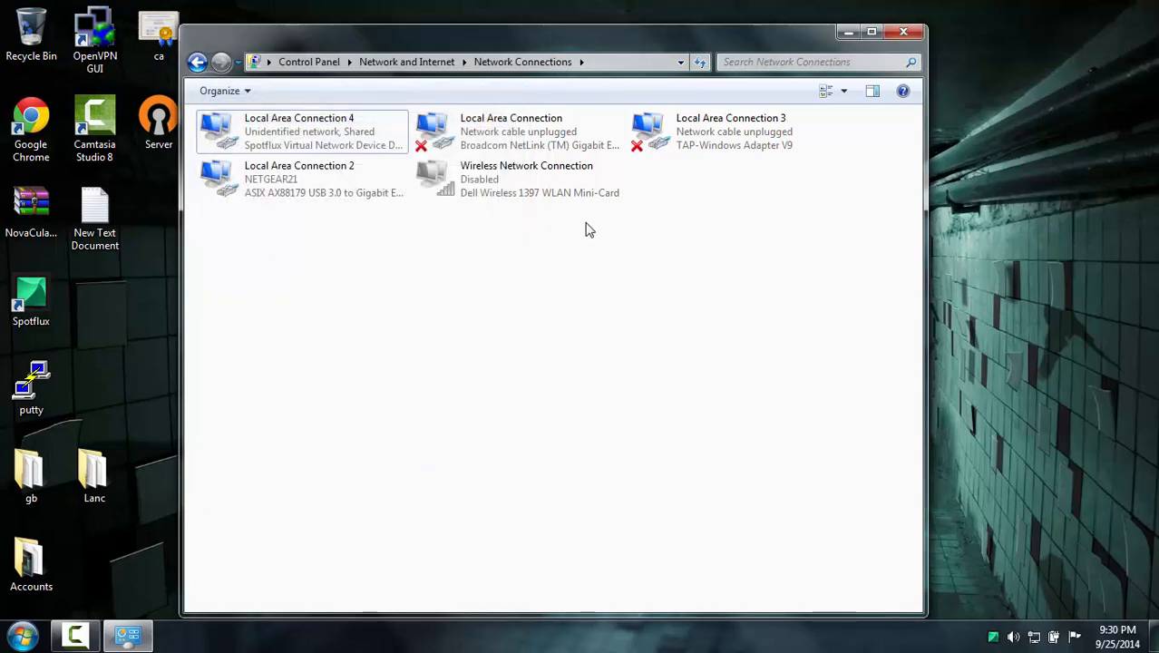
mouse_move(537, 381)
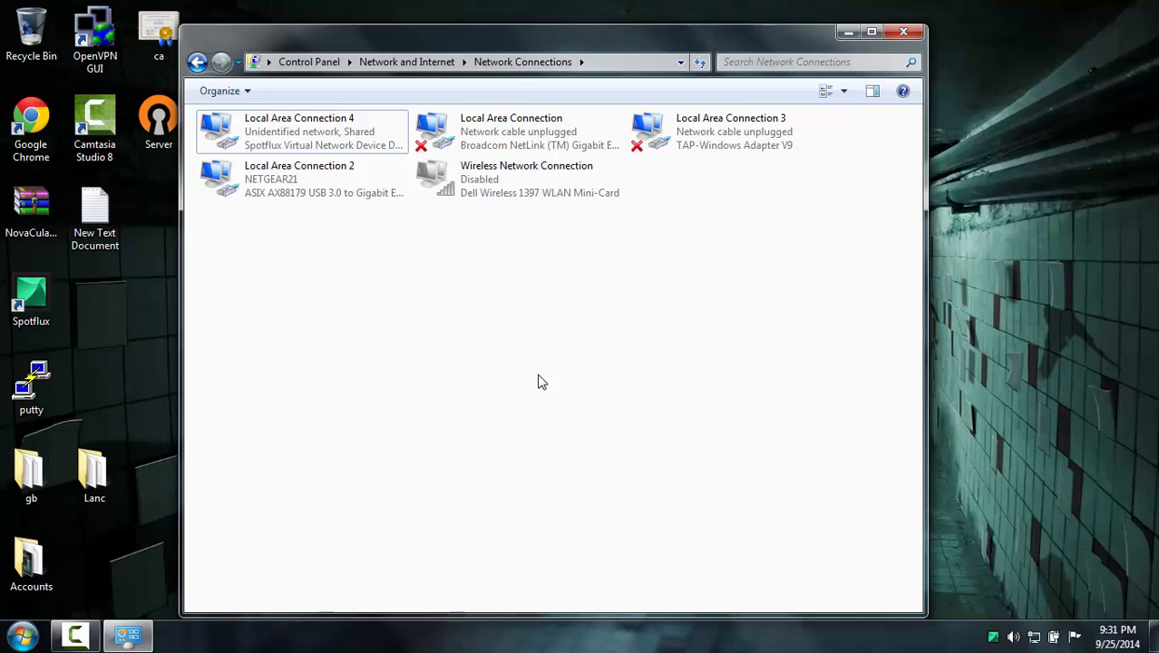
Step: Close the Network Connections window to return to the desktop
click(903, 31)
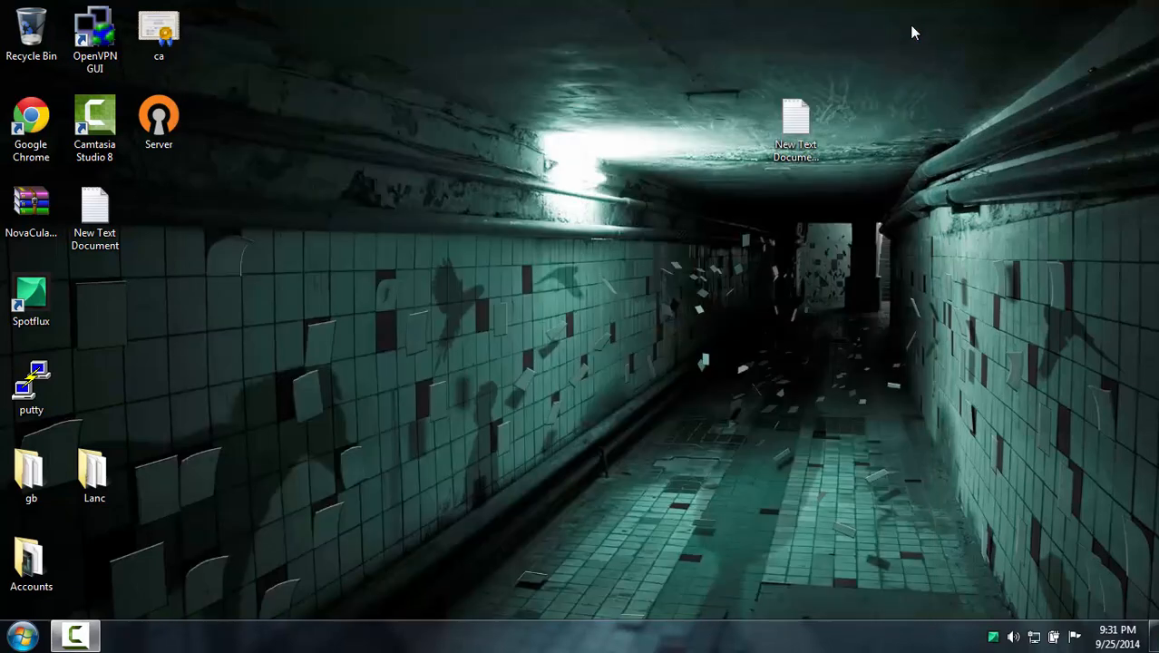
mouse_move(674, 48)
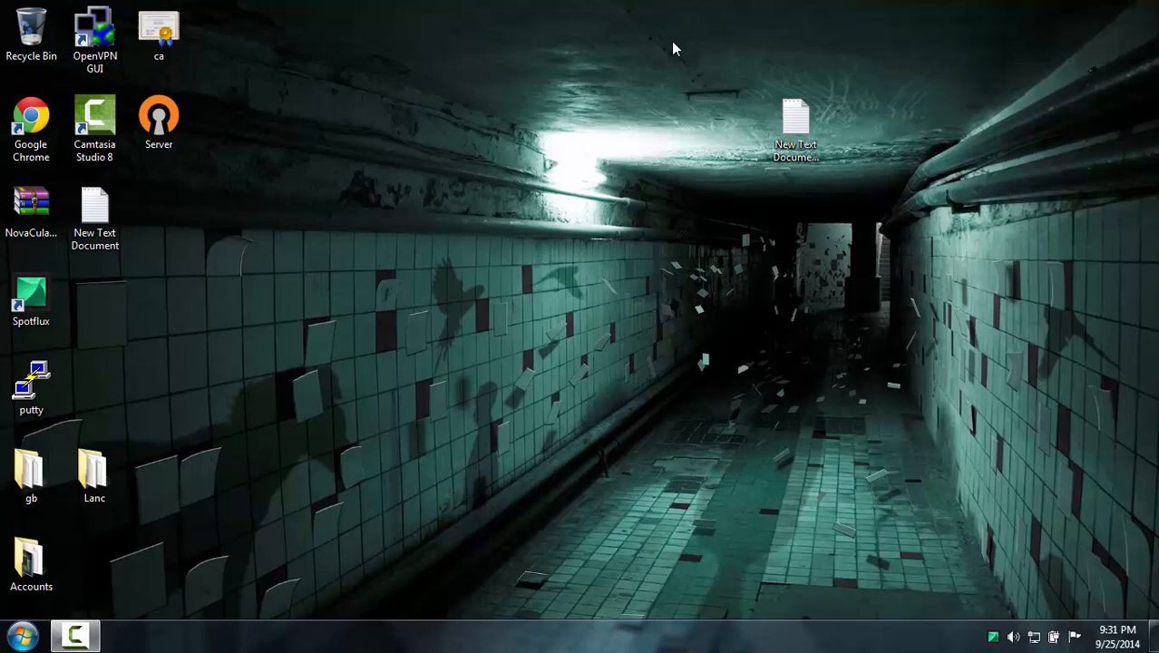